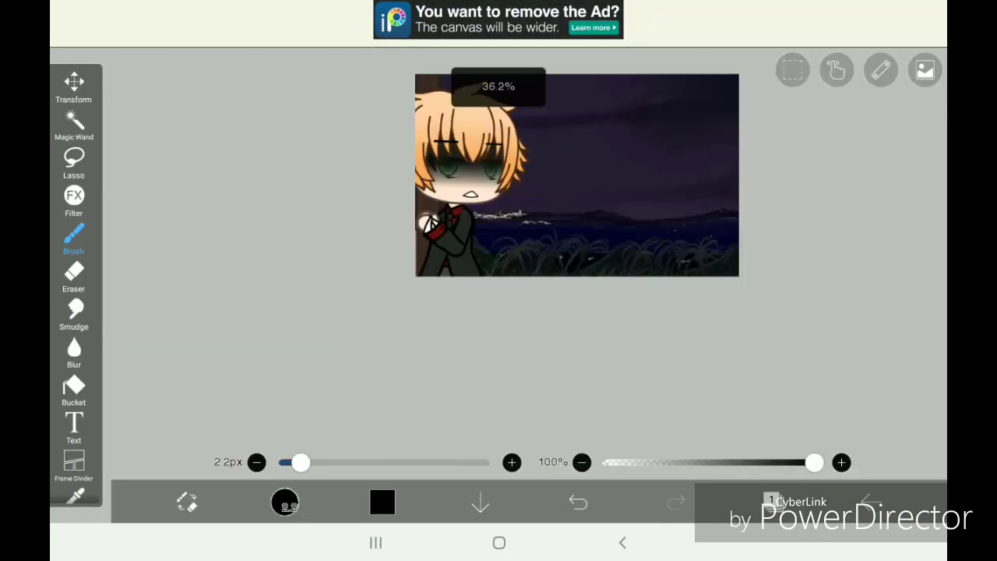
Shade around the blonde boy's eyes with the Airbrush, dismissing the paid brush trial offer
{"action": "left_click", "coordinate": [73, 234]}
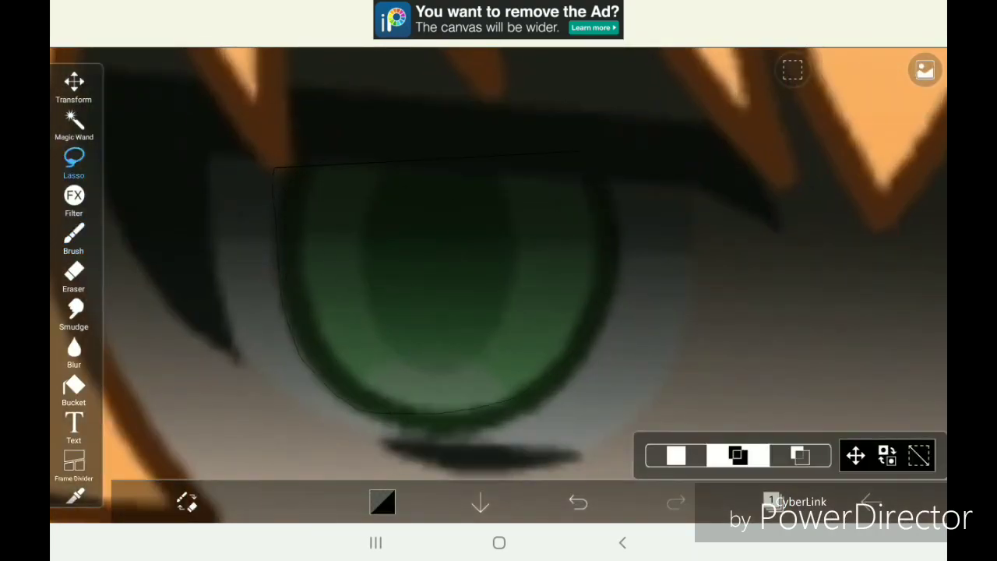
{"action": "left_click", "coordinate": [73, 237]}
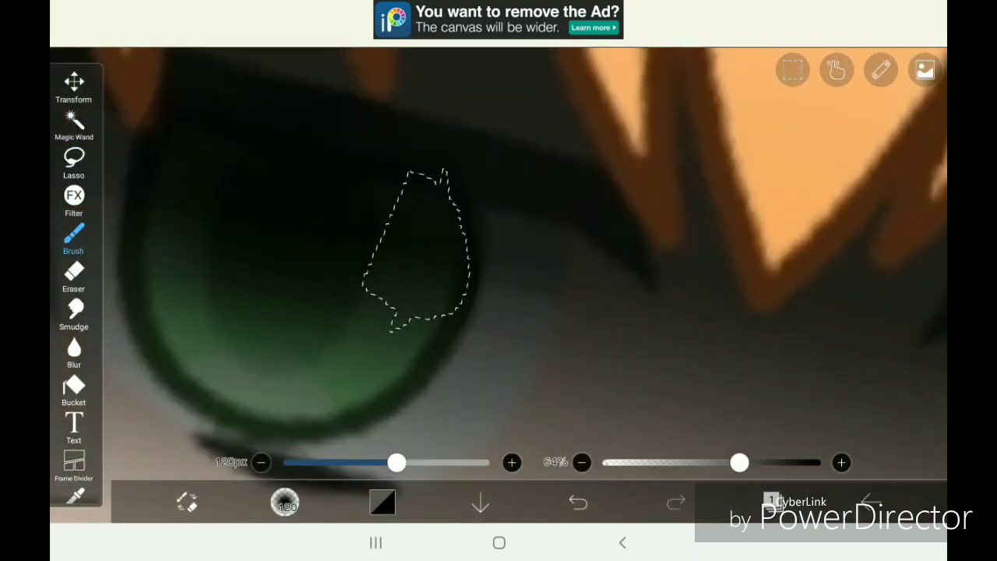
{"action": "left_click", "coordinate": [73, 240]}
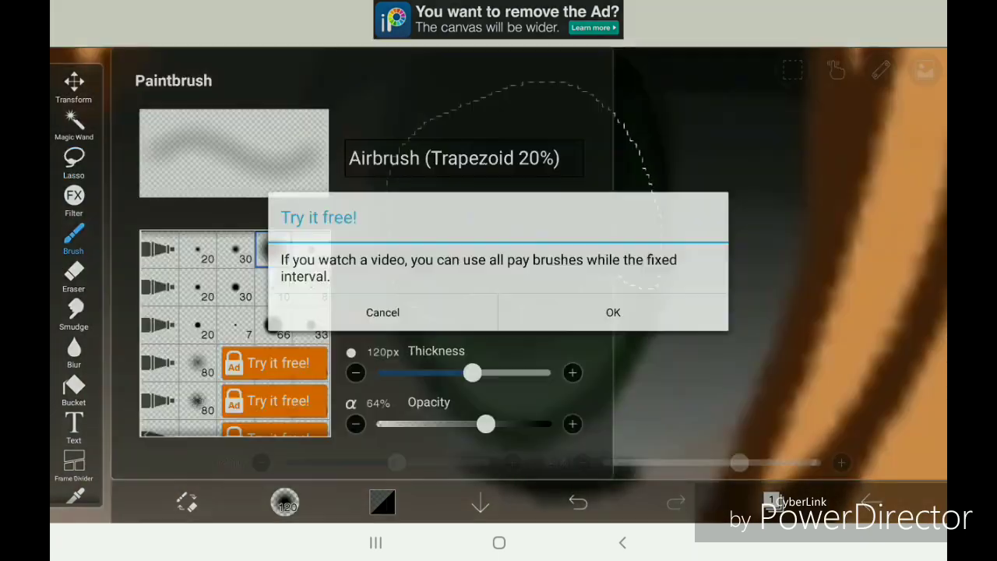
{"action": "left_click", "coordinate": [383, 311]}
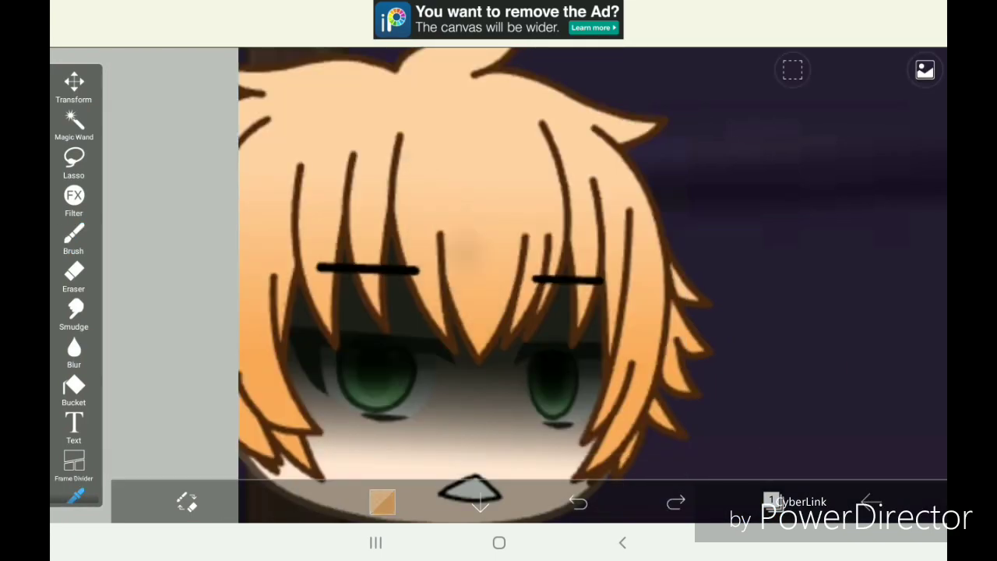
{"action": "left_click", "coordinate": [73, 236]}
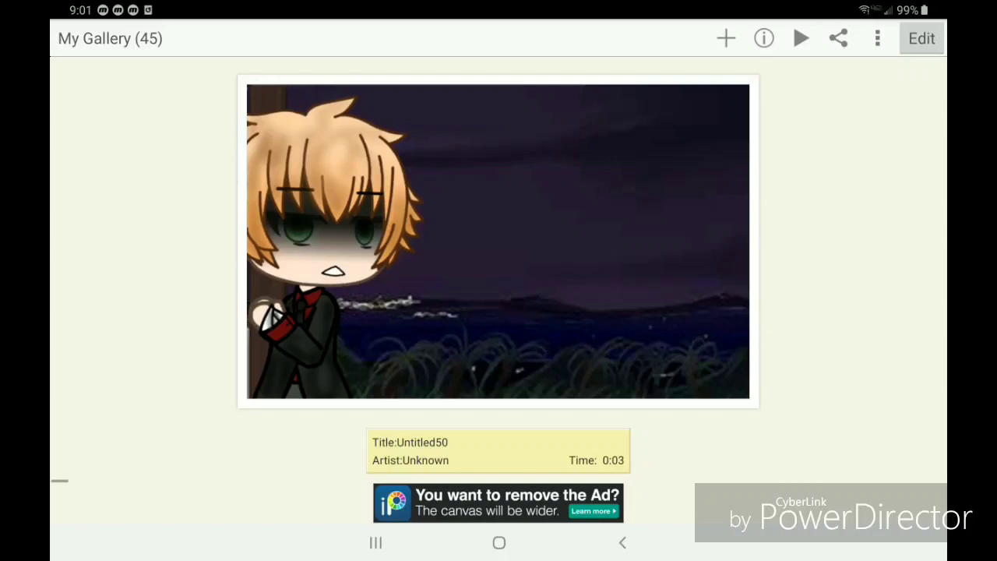
Confirm the black-haired boy's Transform placement and retouch around his hands with Lasso and brush
{"action": "left_click", "coordinate": [922, 37]}
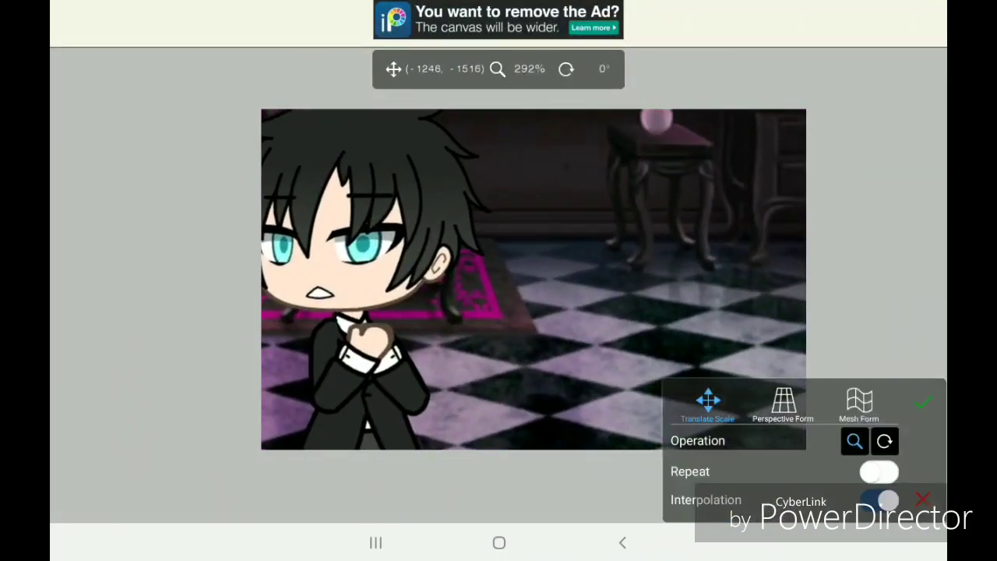
{"action": "left_click", "coordinate": [923, 402]}
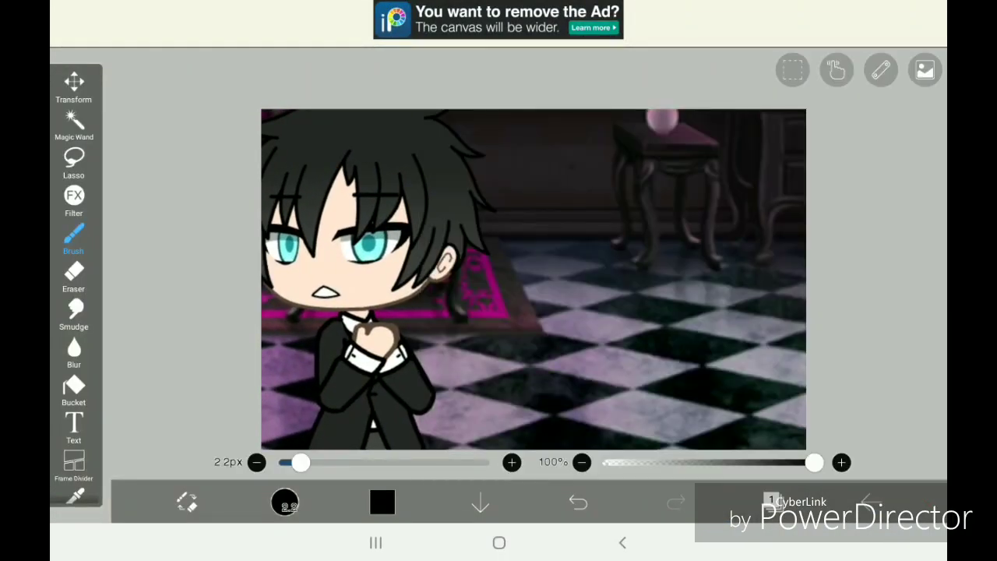
{"action": "left_click", "coordinate": [73, 162]}
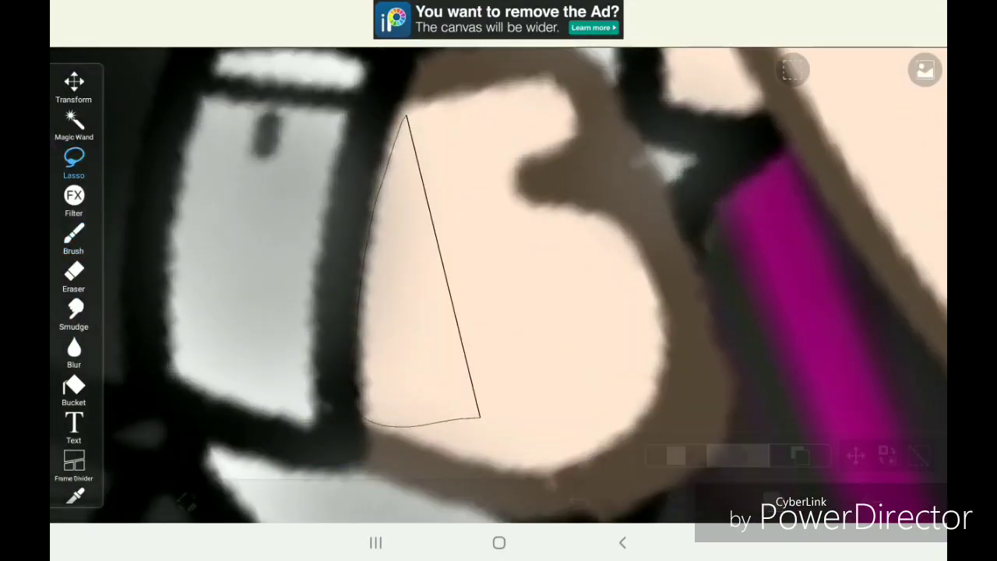
{"action": "left_click", "coordinate": [73, 237]}
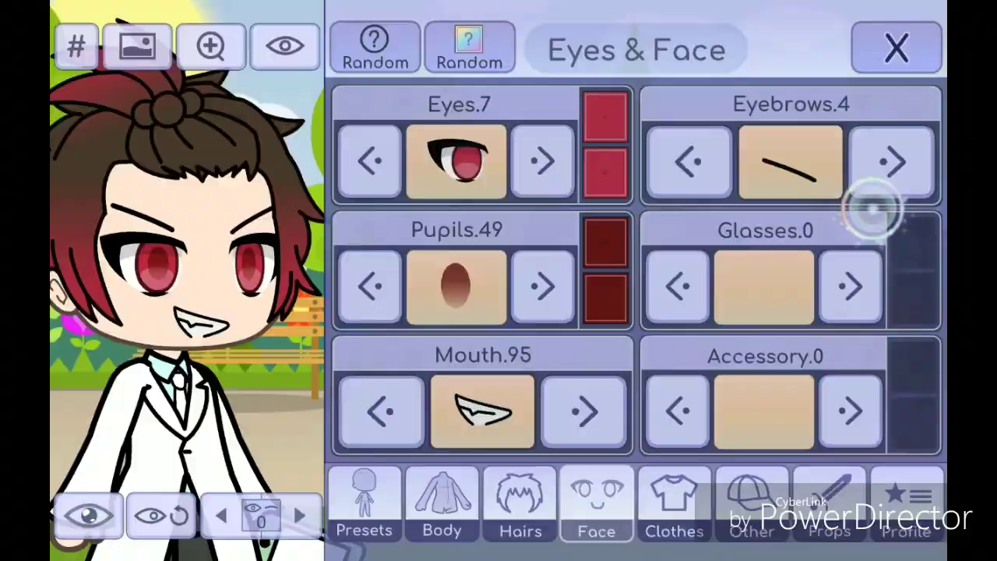
Give the boy brown hair, crying eyes and a black eye band, then return Home on an orange background
{"action": "left_click", "coordinate": [442, 502]}
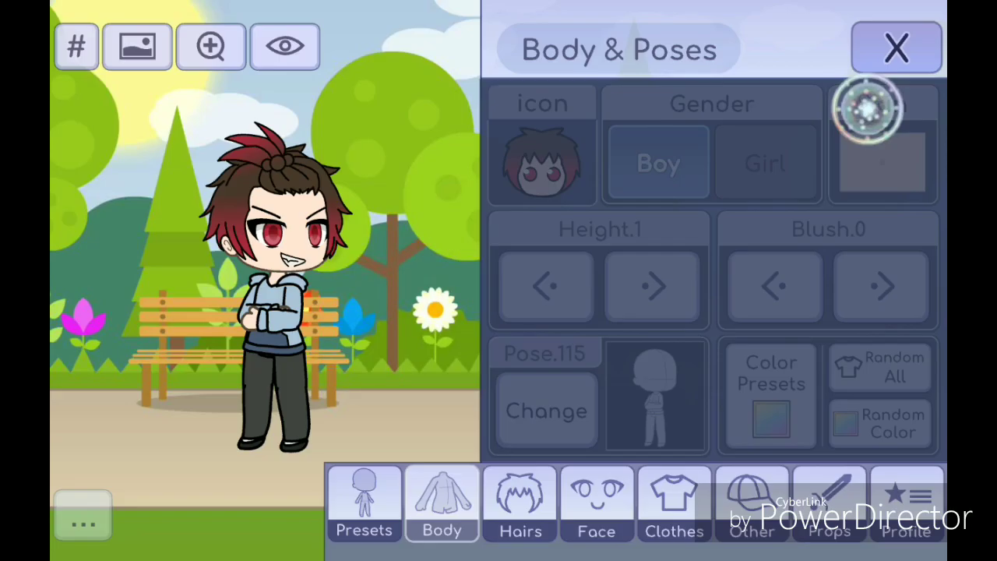
{"action": "left_click", "coordinate": [518, 502]}
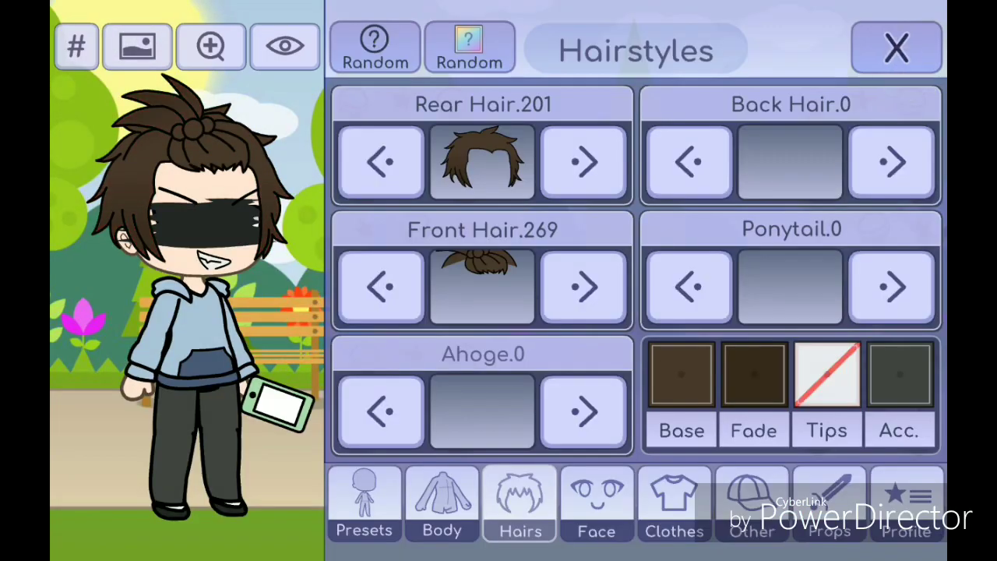
{"action": "left_click", "coordinate": [481, 287]}
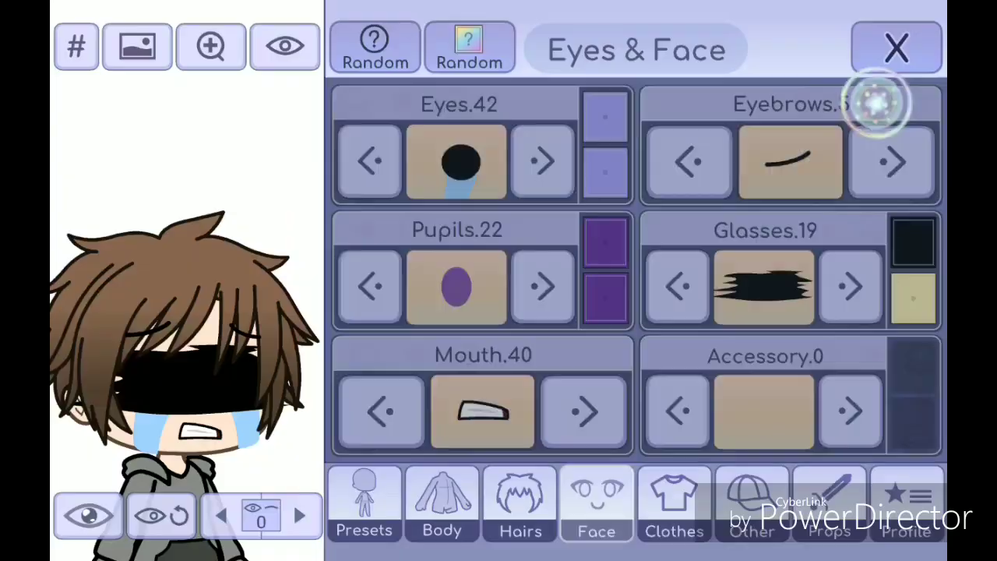
{"action": "left_click", "coordinate": [893, 47]}
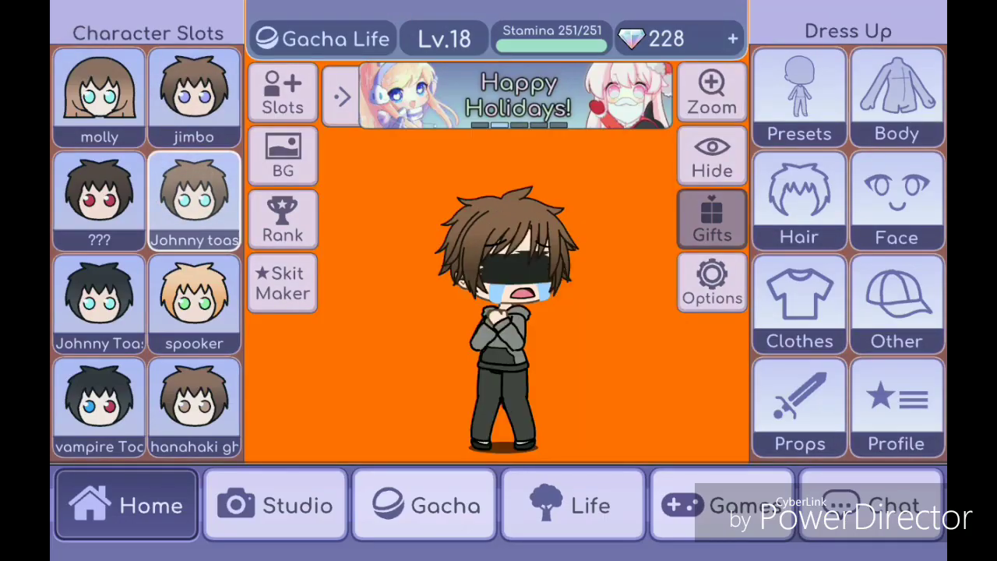
{"action": "left_click", "coordinate": [897, 97]}
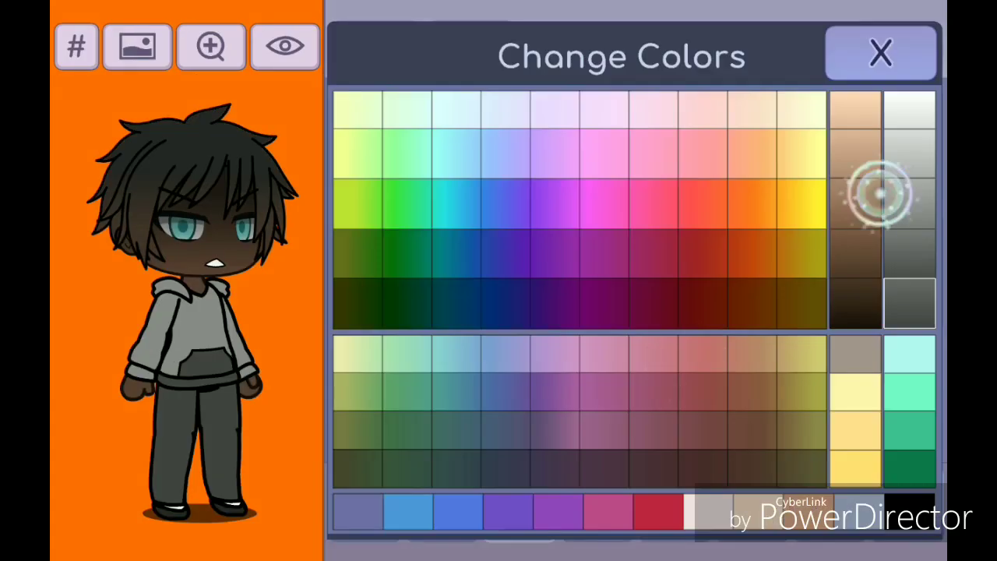
Choose a darker skin tone and black hair for the boy in Change Colors
{"action": "left_click", "coordinate": [568, 105]}
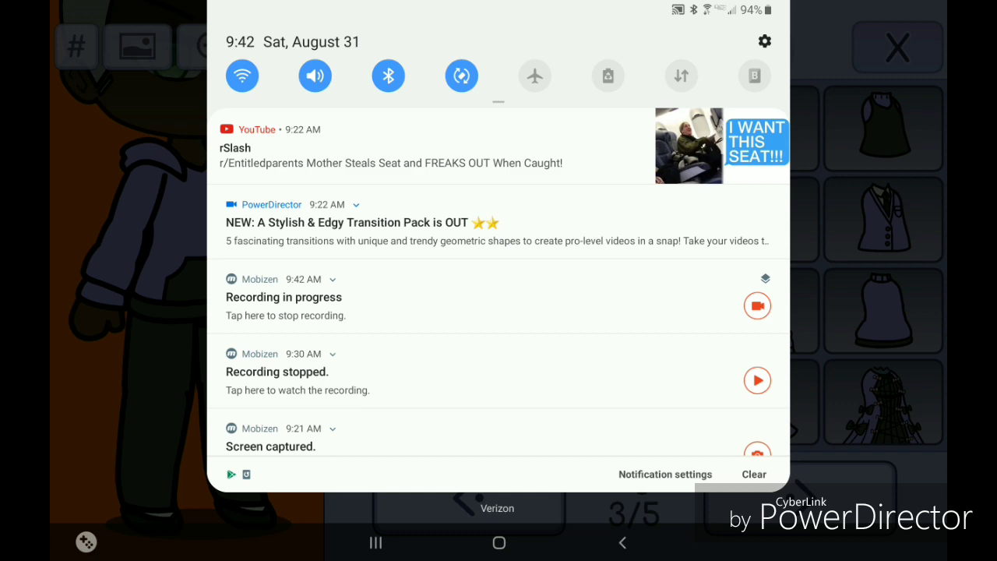
Dismiss the notification shade to reach the characters' cut-out in Background Eraser
{"action": "left_click", "coordinate": [355, 205]}
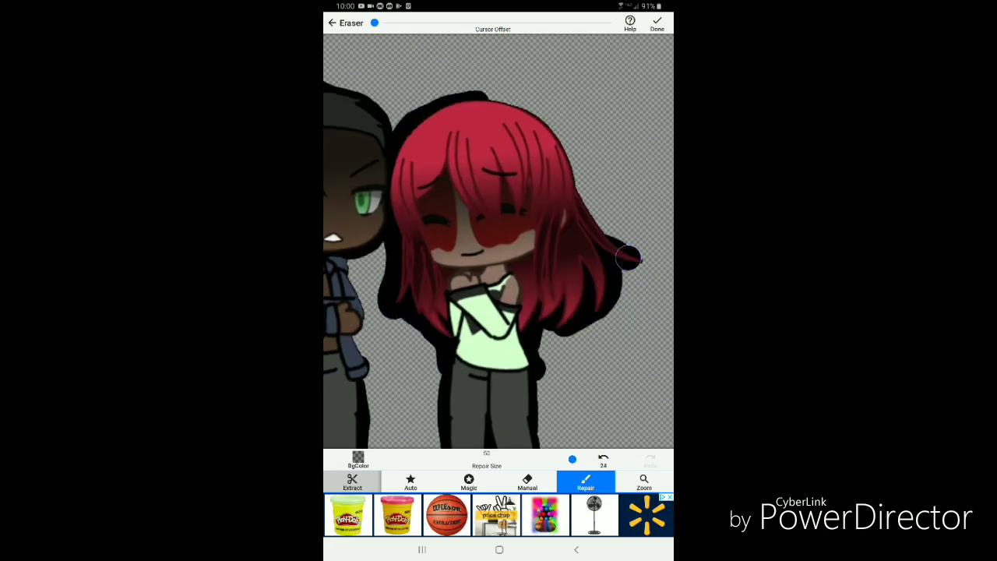
Load the crying boys' photo after closing the ad, then set the pasted cut-out to Perspective Form in the collage
{"action": "left_click", "coordinate": [411, 481]}
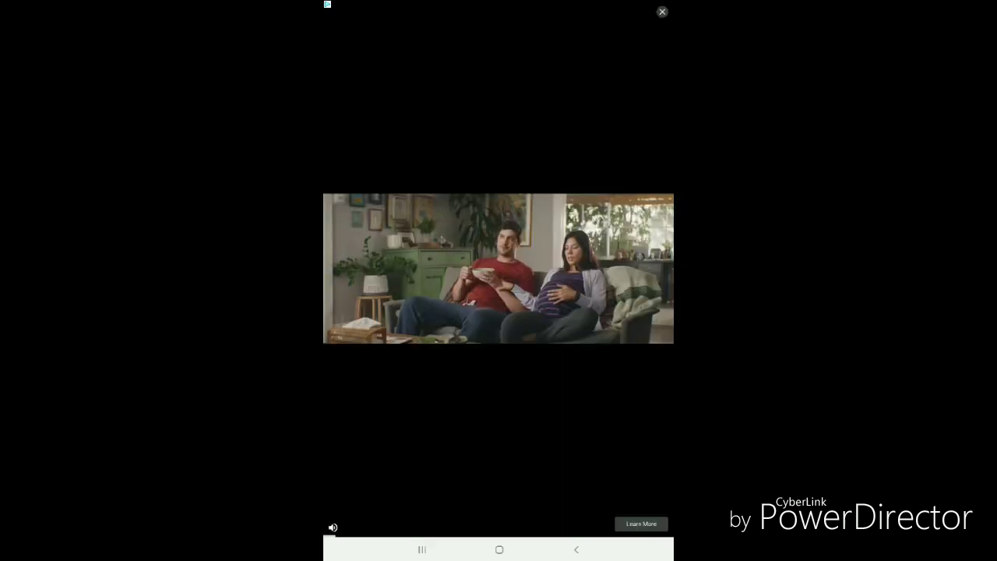
{"action": "left_click", "coordinate": [662, 12]}
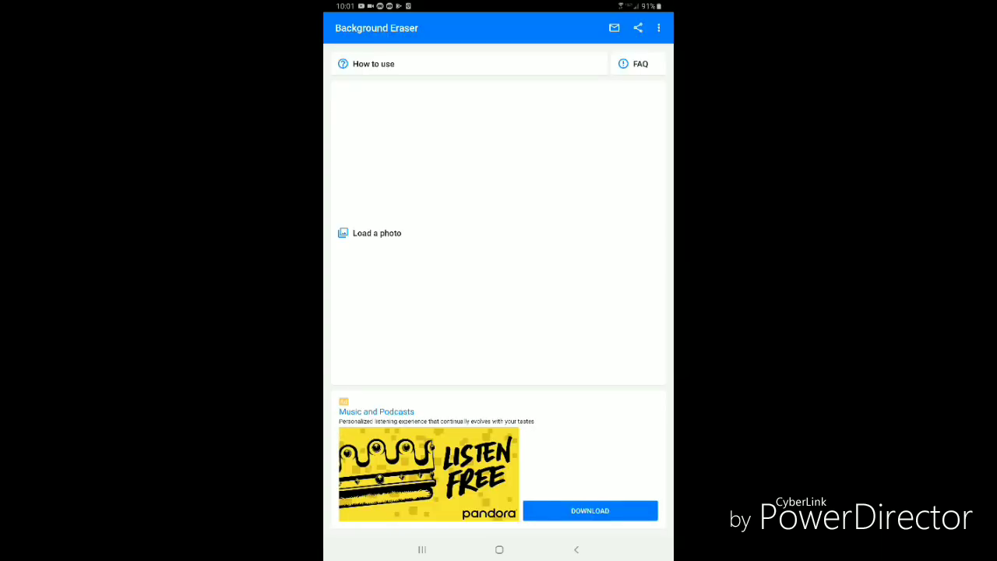
{"action": "left_click", "coordinate": [377, 234]}
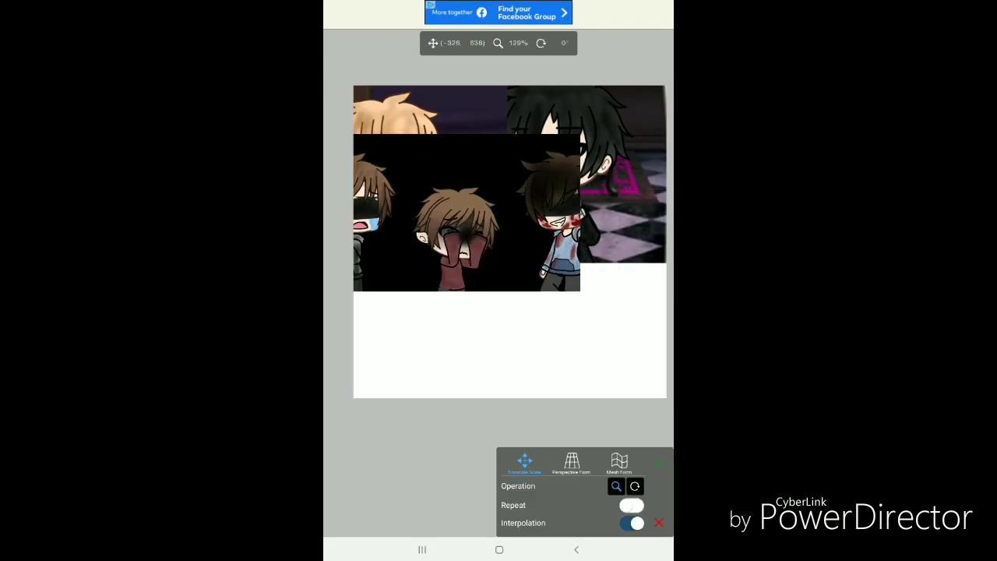
{"action": "left_click", "coordinate": [571, 464]}
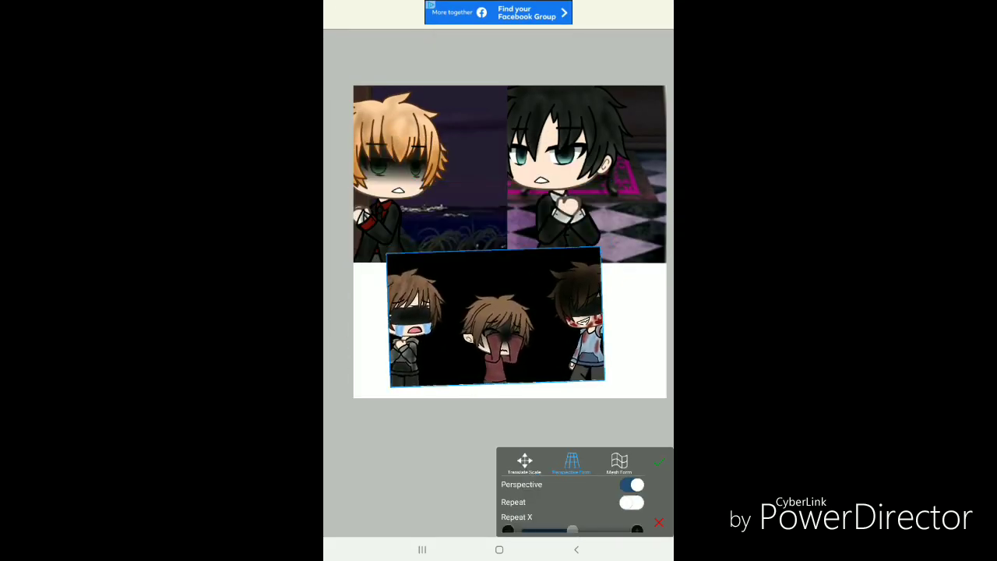